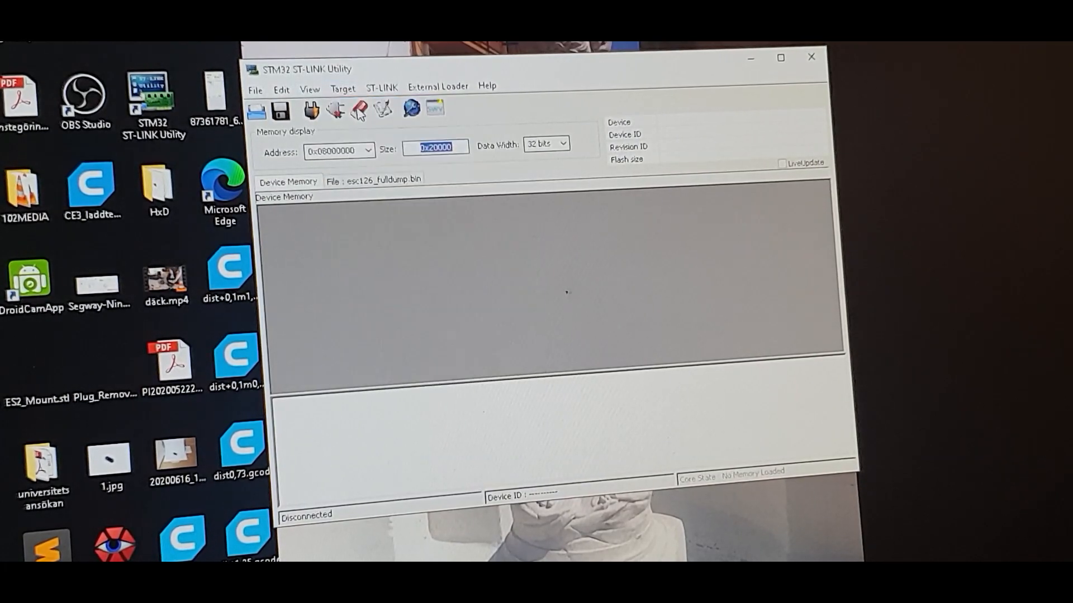
Connect to the STM32F10x controller and set Read Out Protection to Disabled in Option Bytes
click(334, 109)
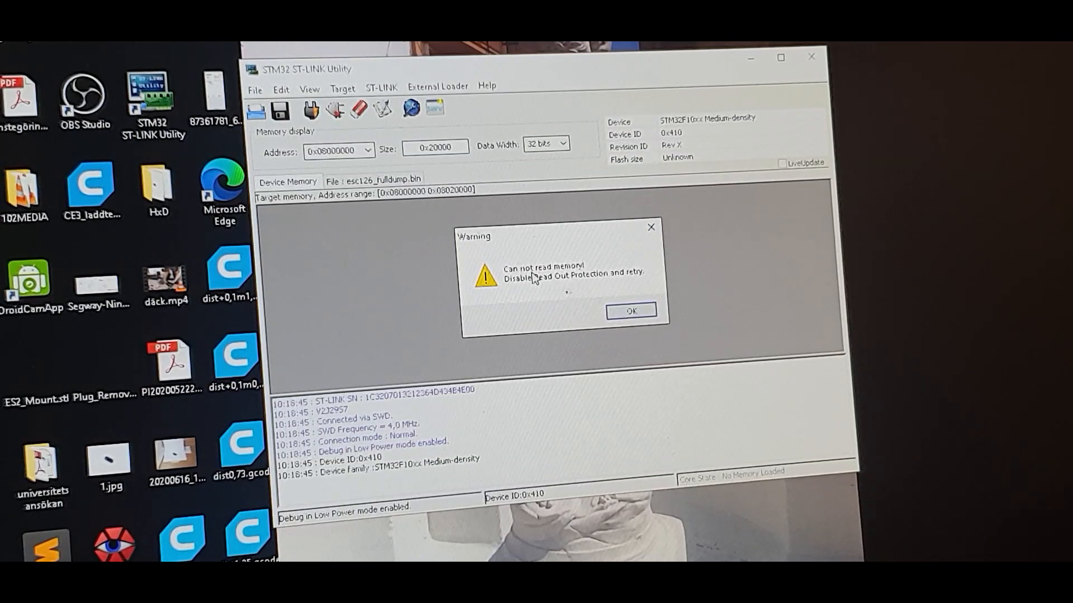
click(630, 311)
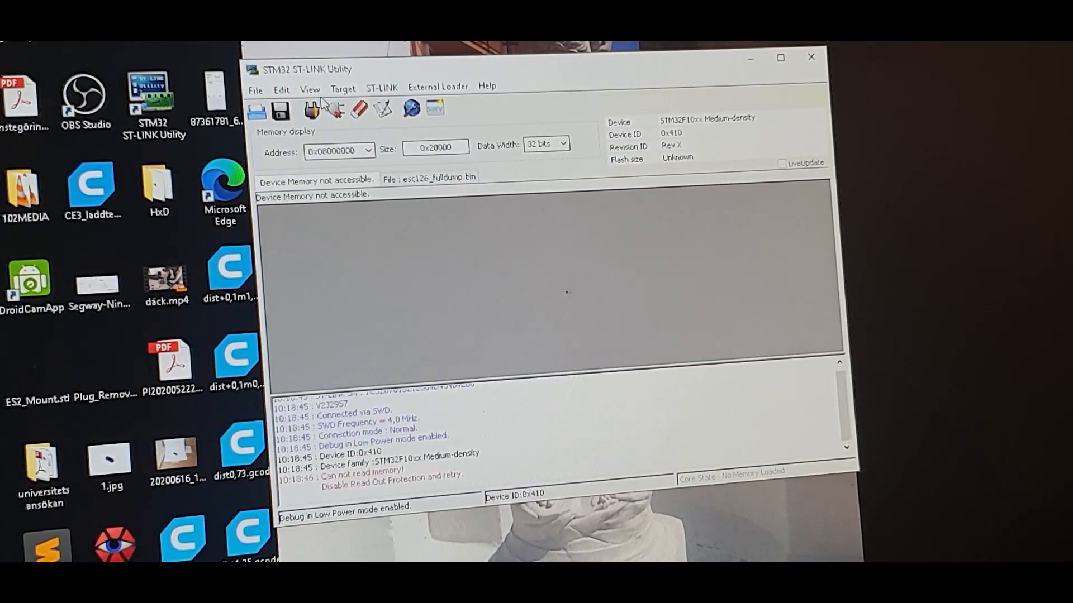
mouse_move(390, 135)
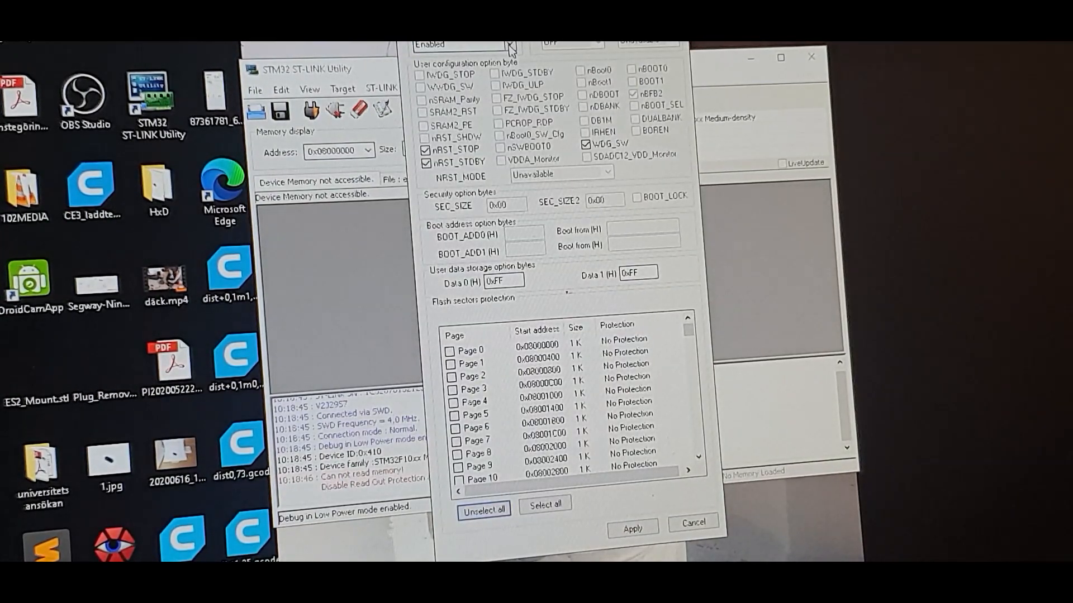
click(509, 45)
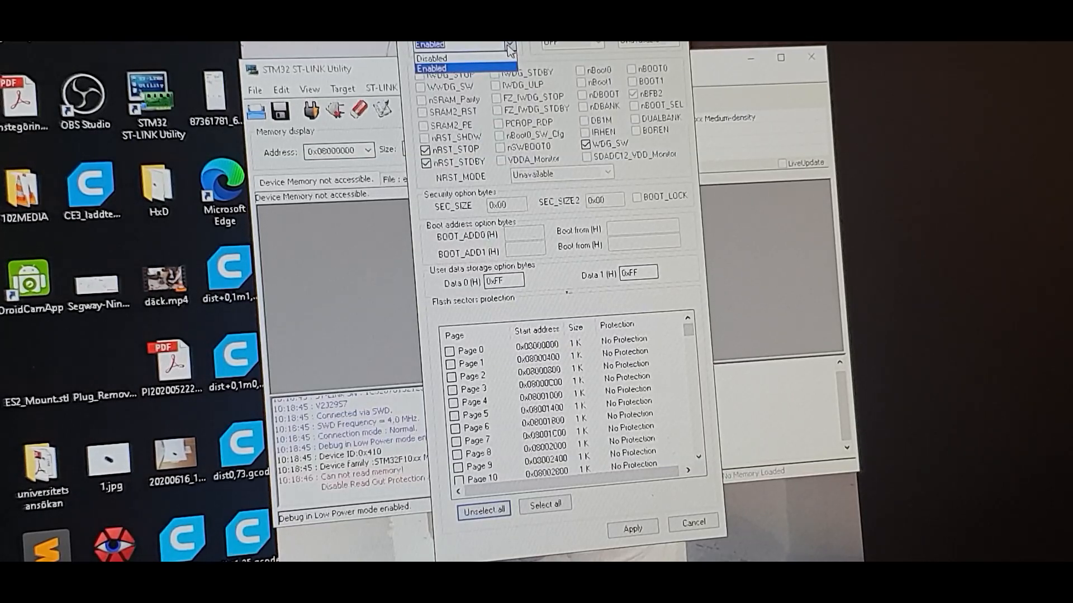
click(430, 58)
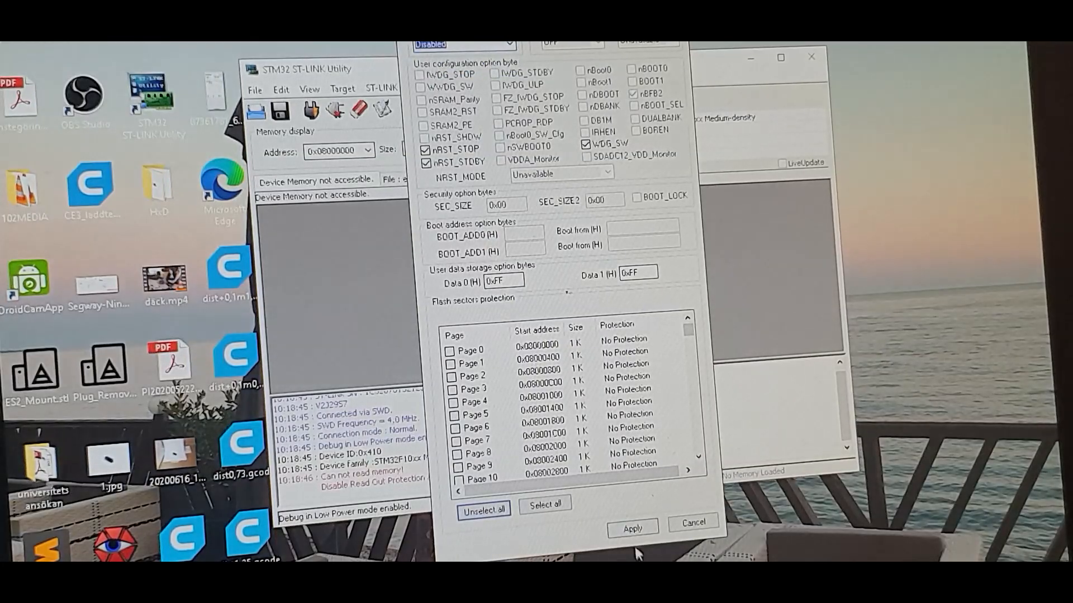
click(630, 529)
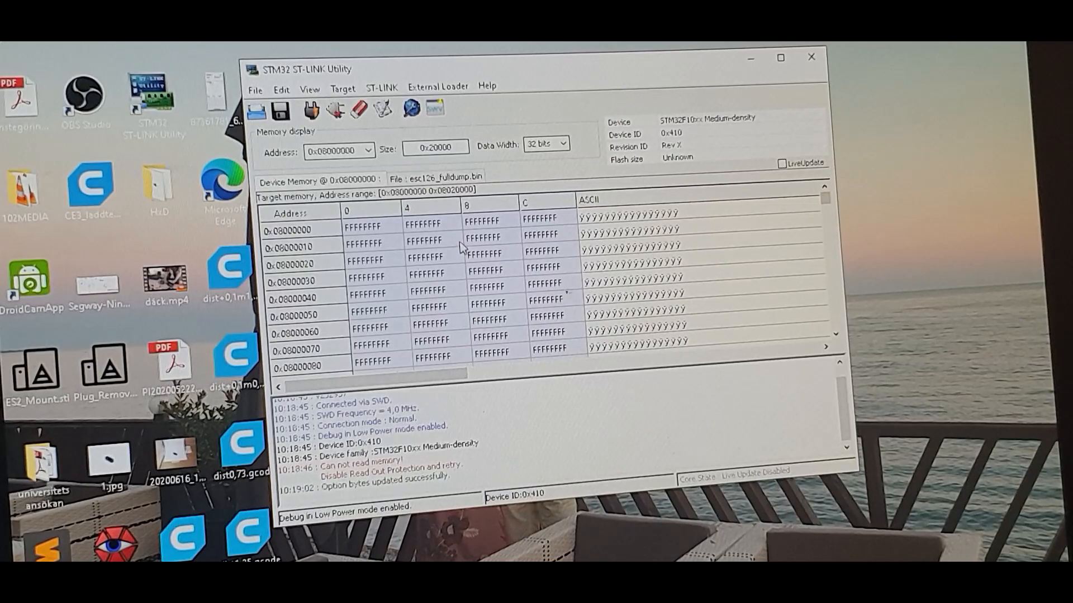
click(255, 88)
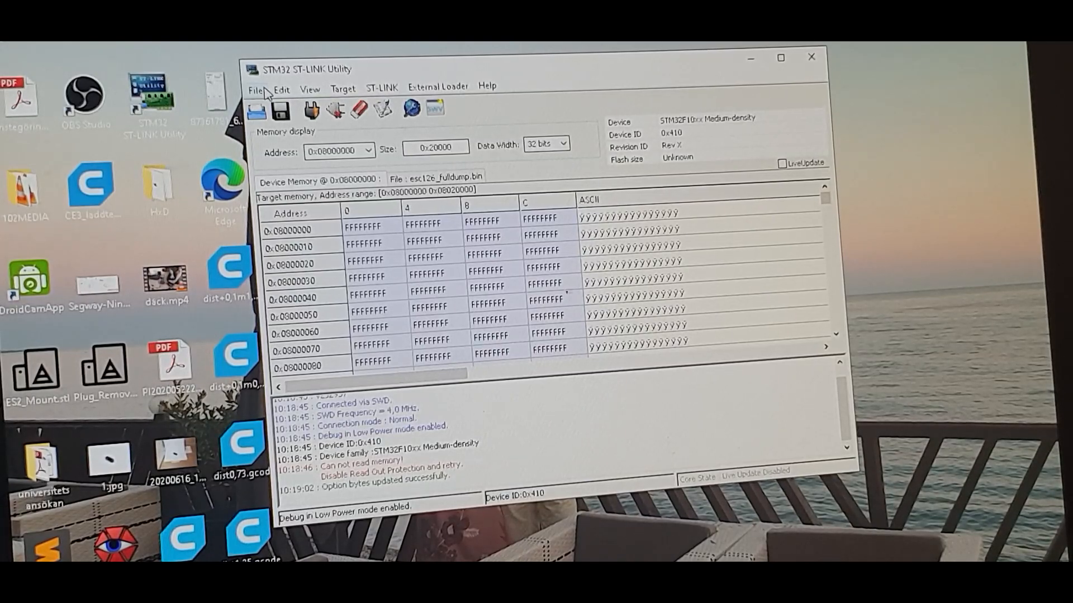
Open esc126_fulldump.bin from the Skrivbord\ninebot\G30 folder
click(258, 88)
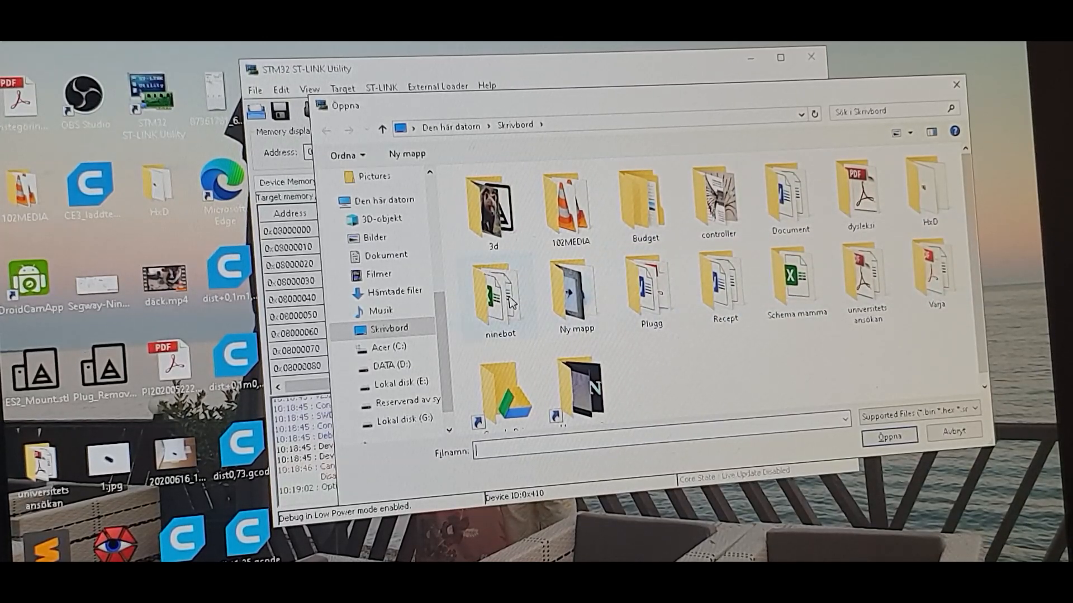
double_click(499, 294)
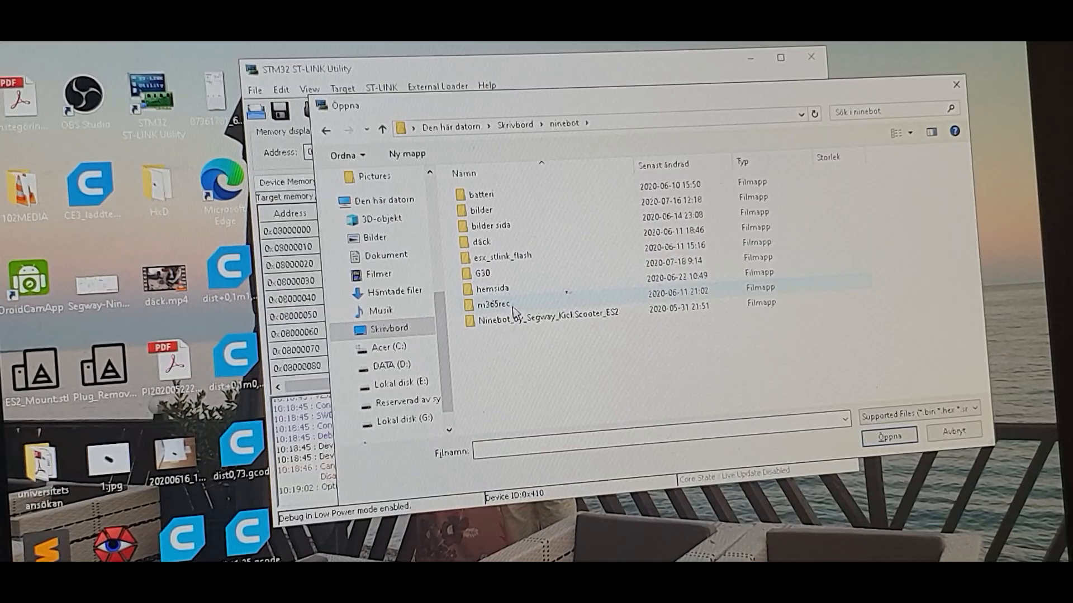
double_click(482, 273)
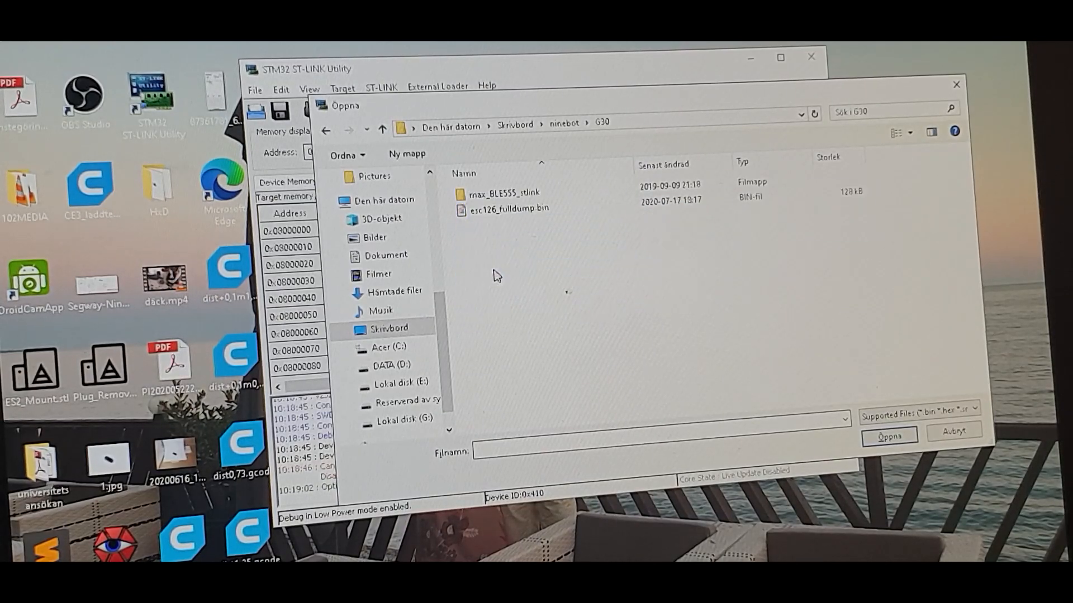
click(510, 208)
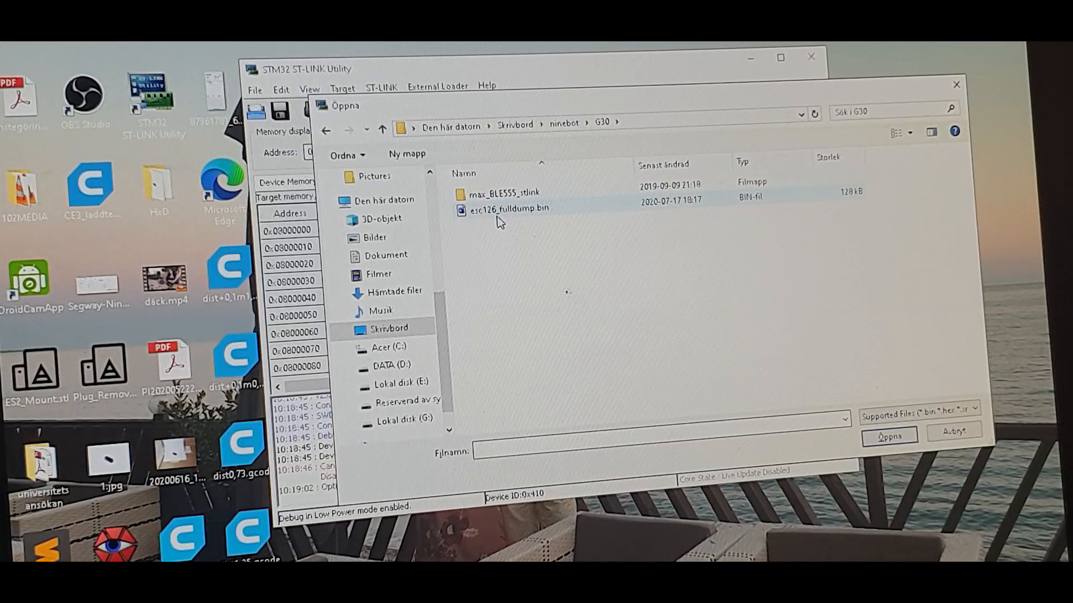
mouse_move(509, 208)
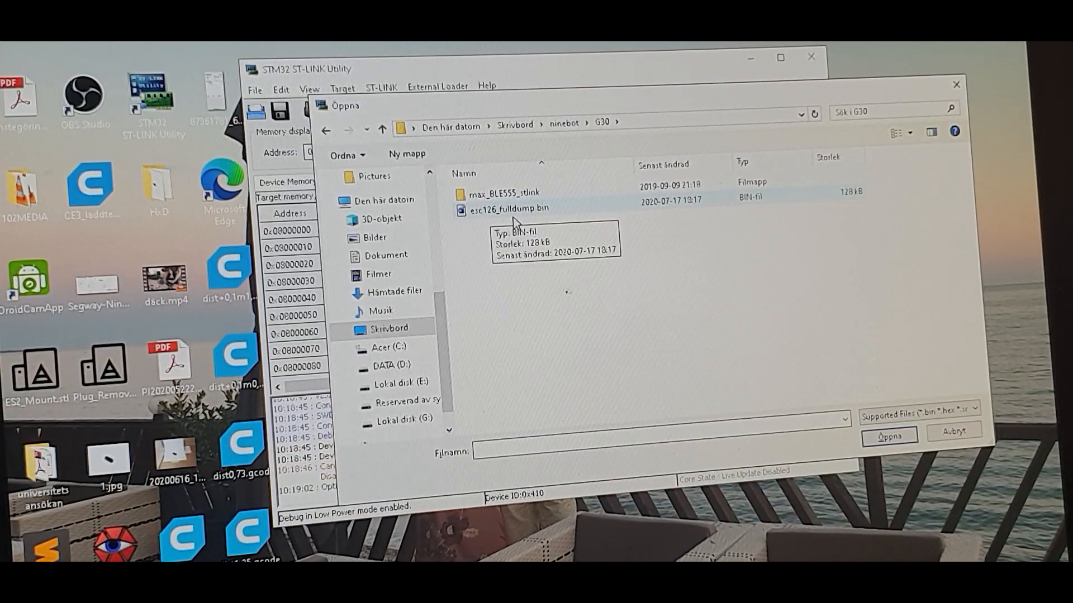
click(888, 435)
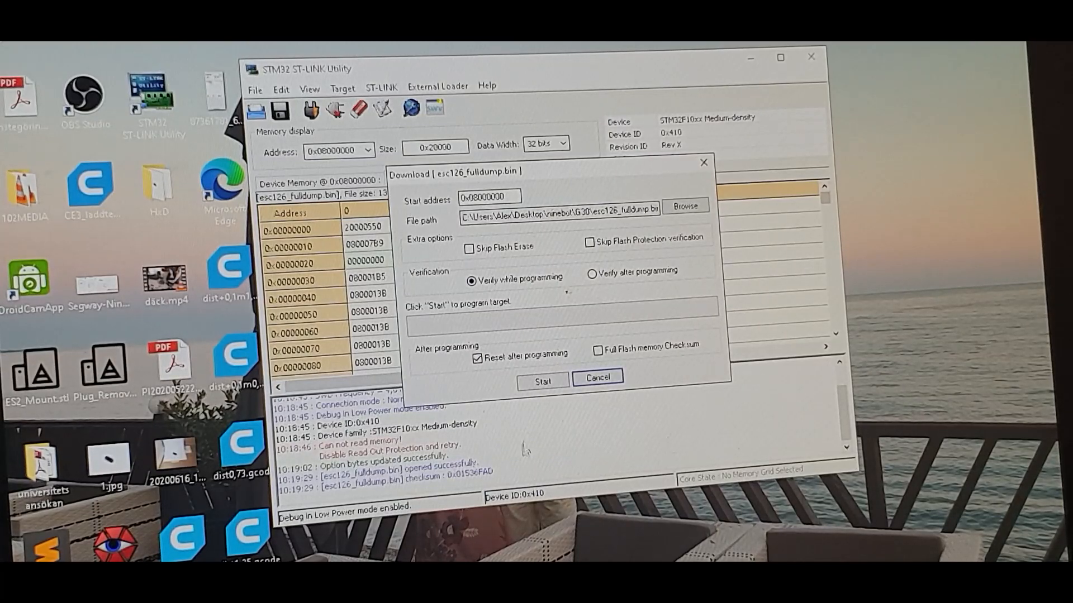
Program esc126_fulldump.bin at 0x08000000 and verify it, giving checksum 0x01536FAD
click(542, 380)
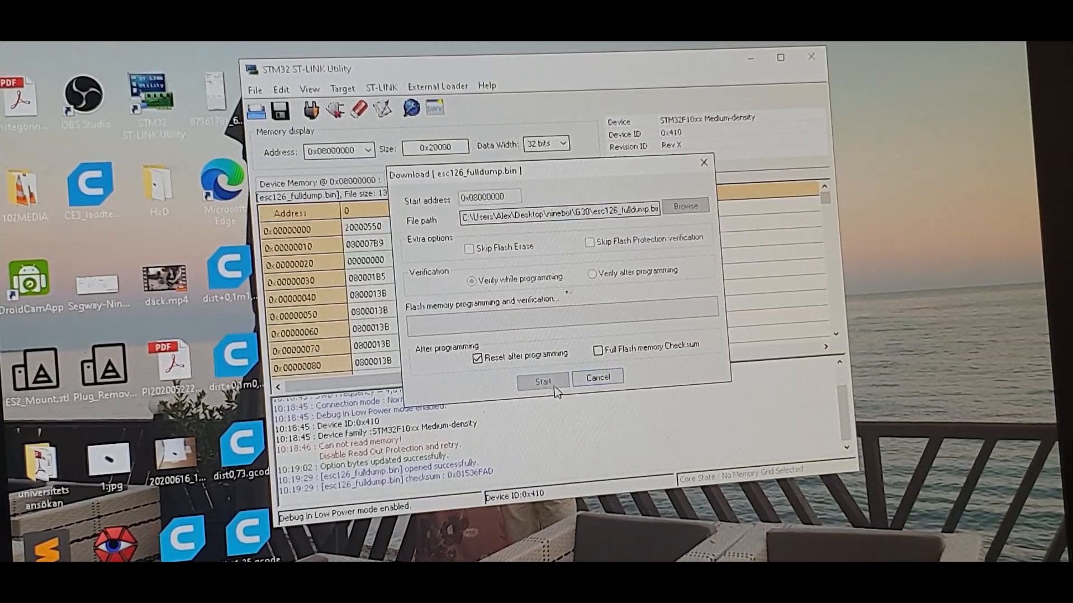
click(542, 380)
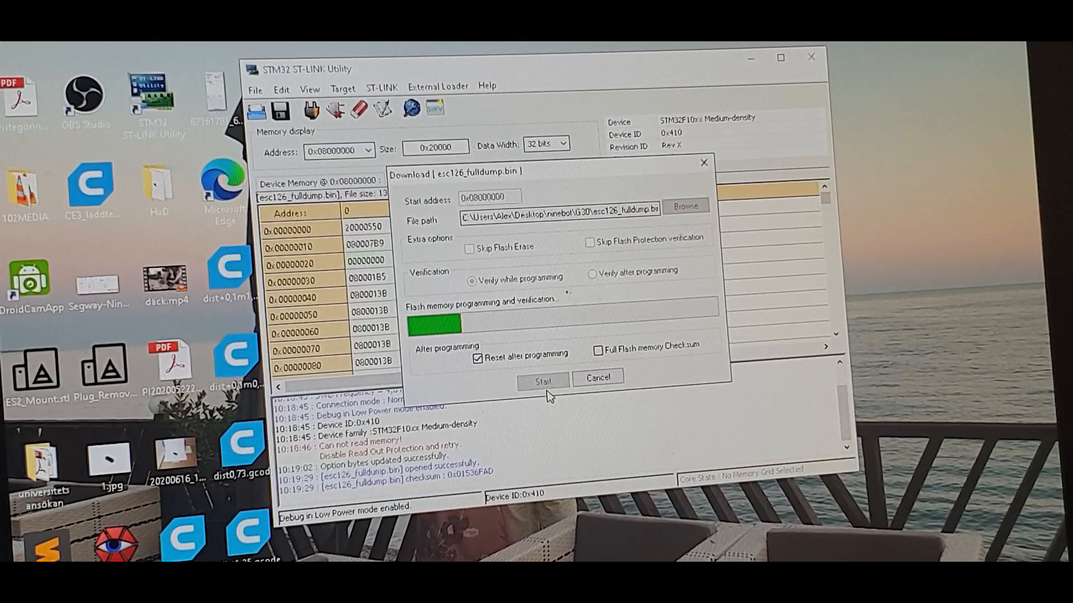
click(542, 380)
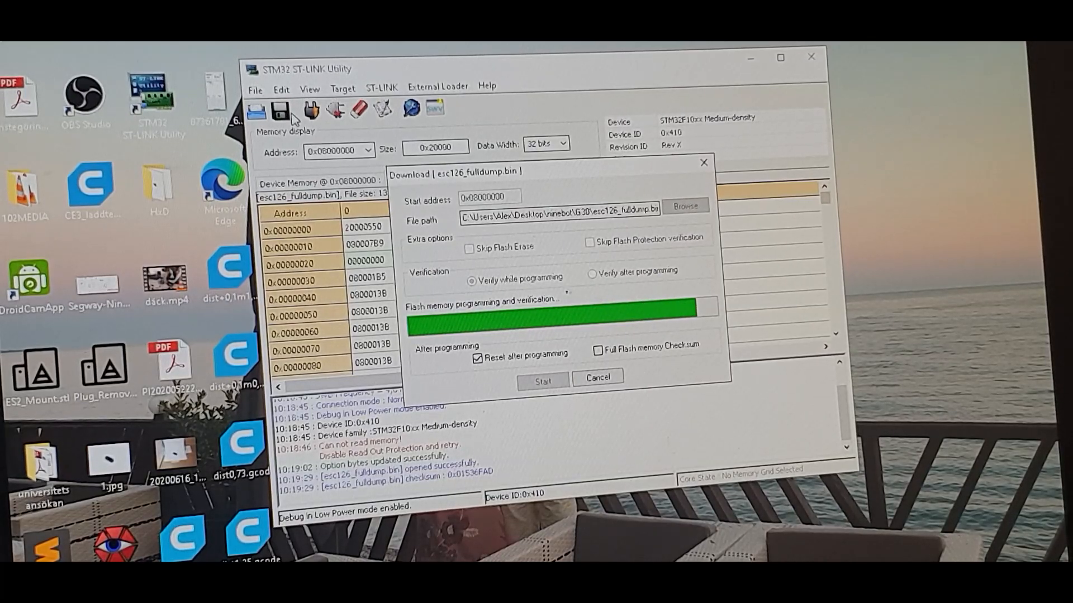
click(541, 380)
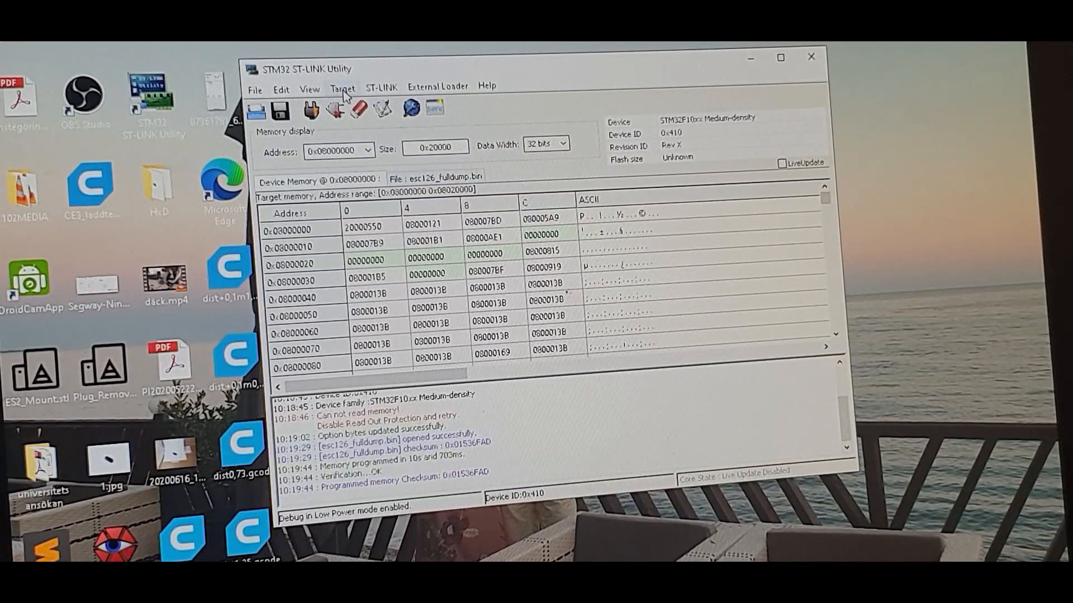
click(359, 110)
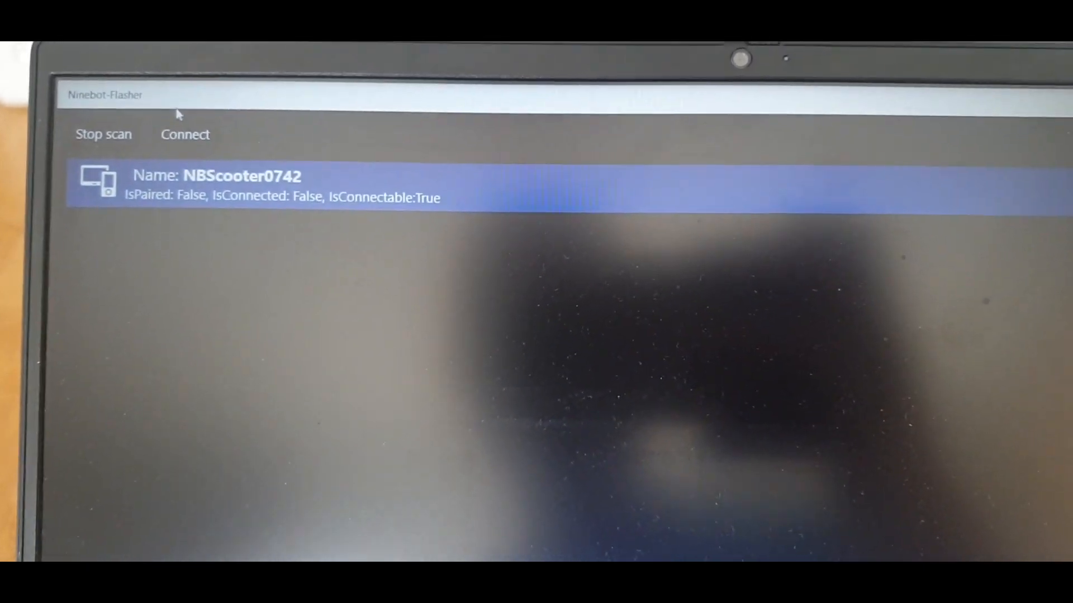
click(185, 135)
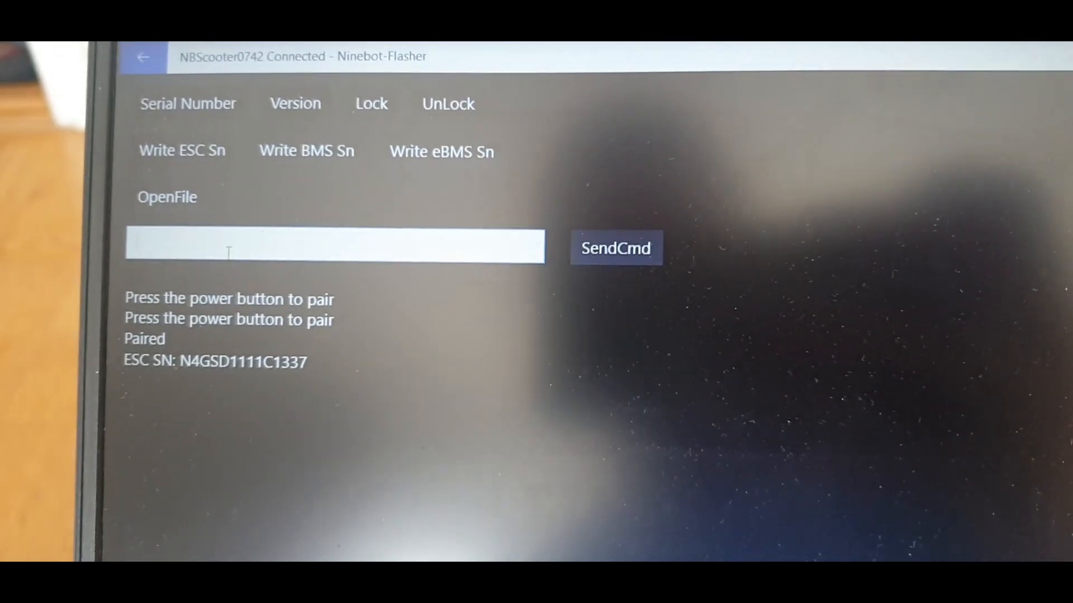
click(188, 103)
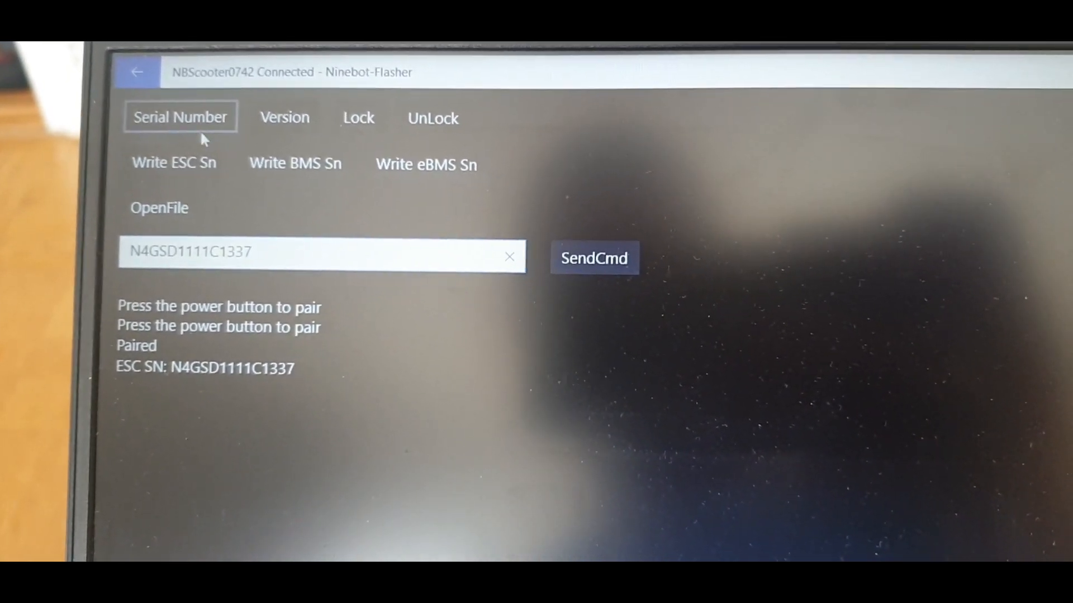
click(177, 168)
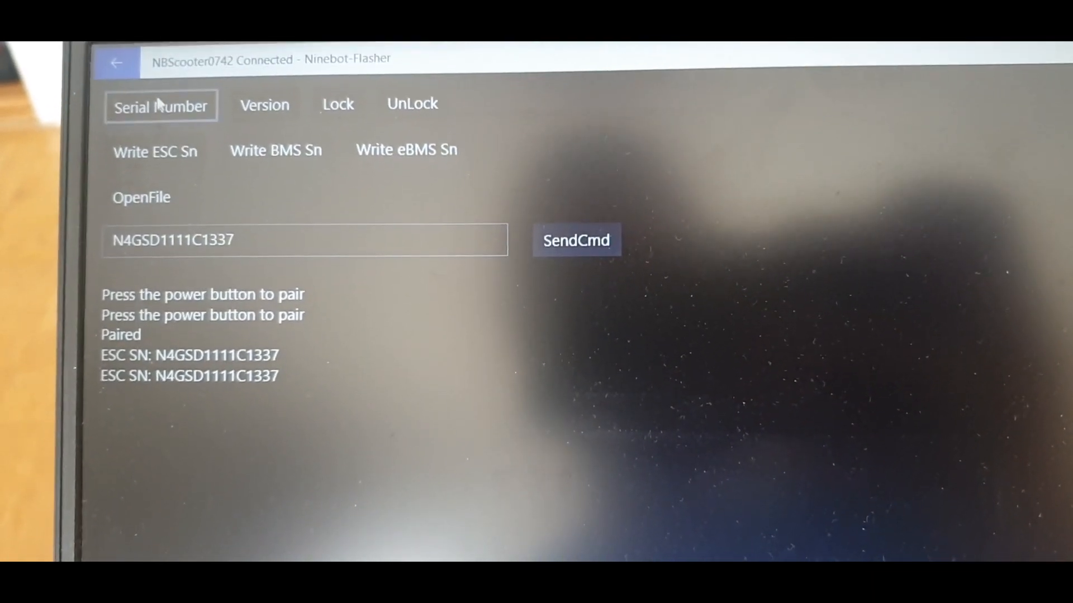
click(169, 158)
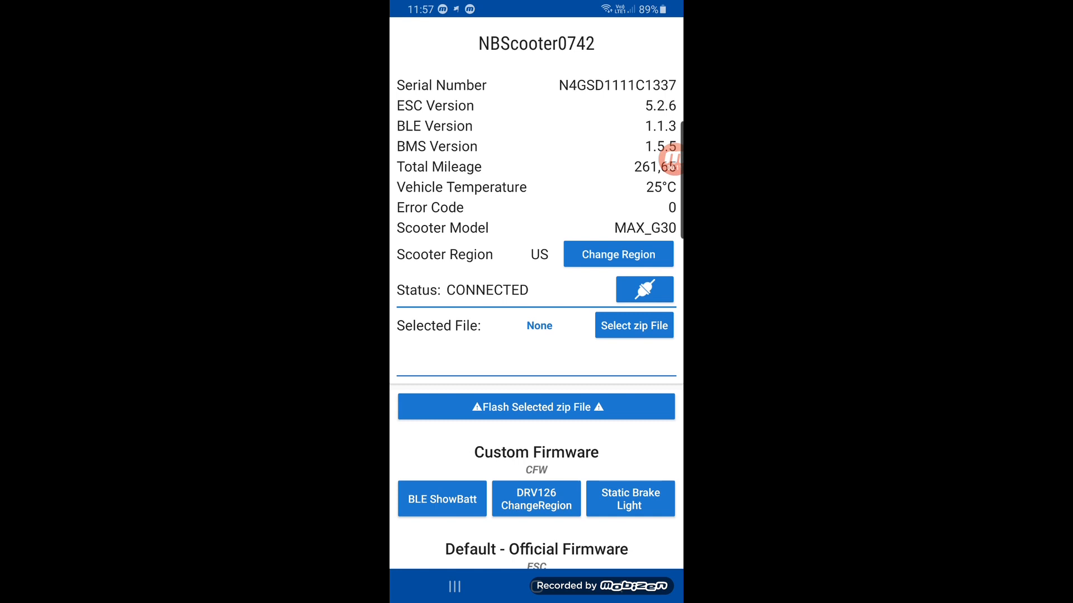
Pick DRV126-g30-45000-45kmh.zip from the 1 Ninebot G30 folder
click(633, 326)
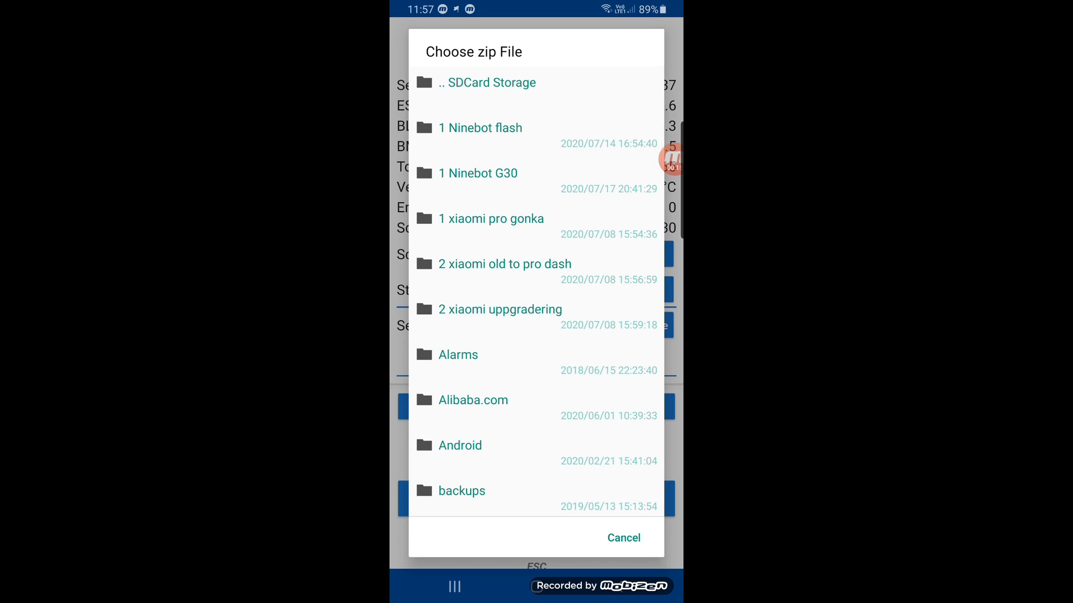
click(478, 173)
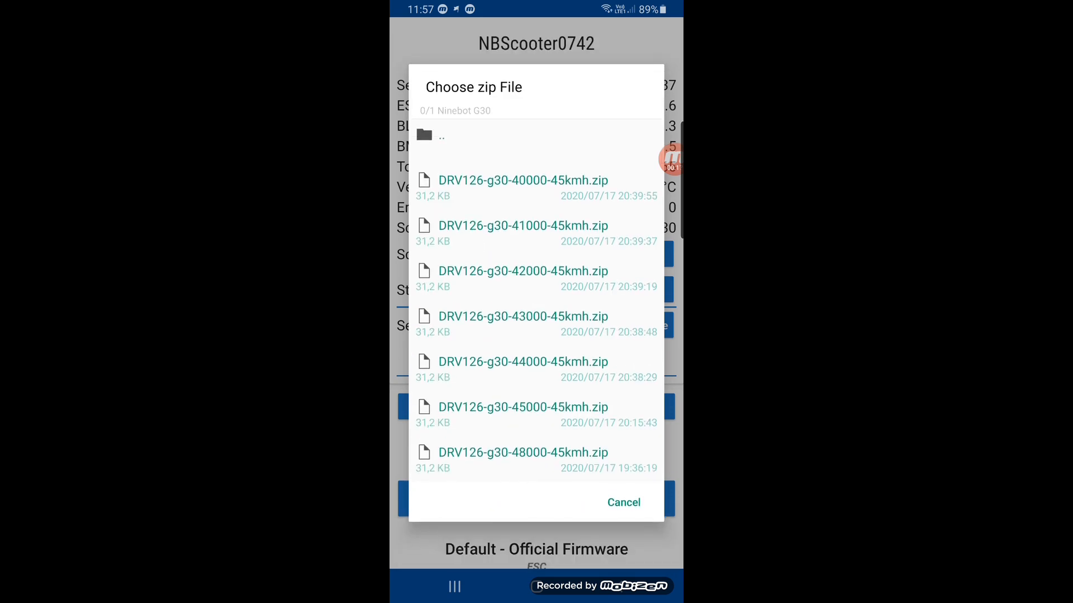
click(523, 407)
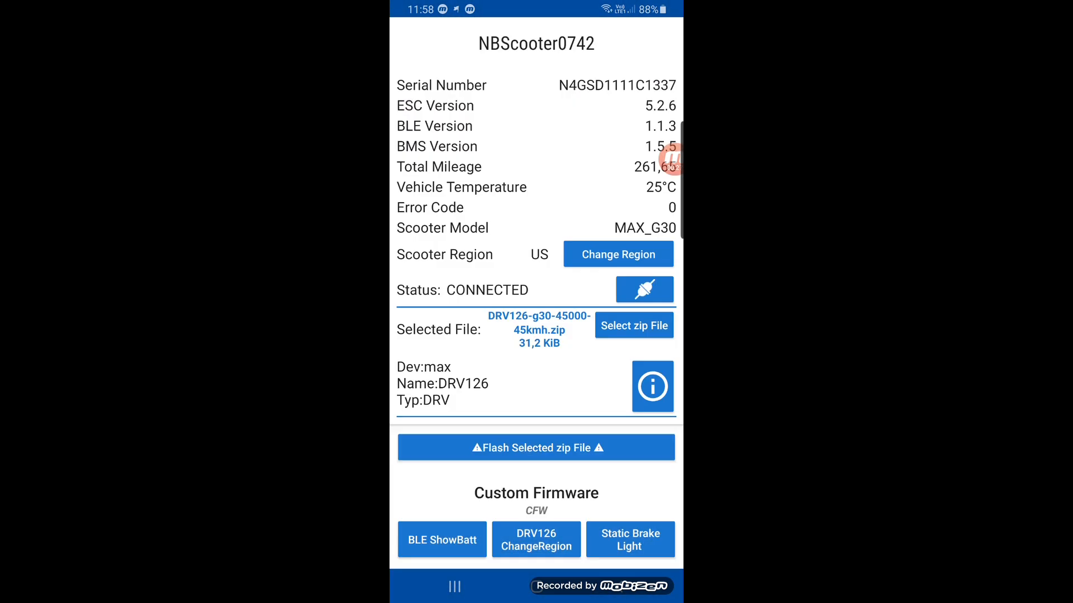
Flash DRV126-g30-45000-45kmh.zip with confirmation, then reconnect to the scooter after it disconnects
click(536, 447)
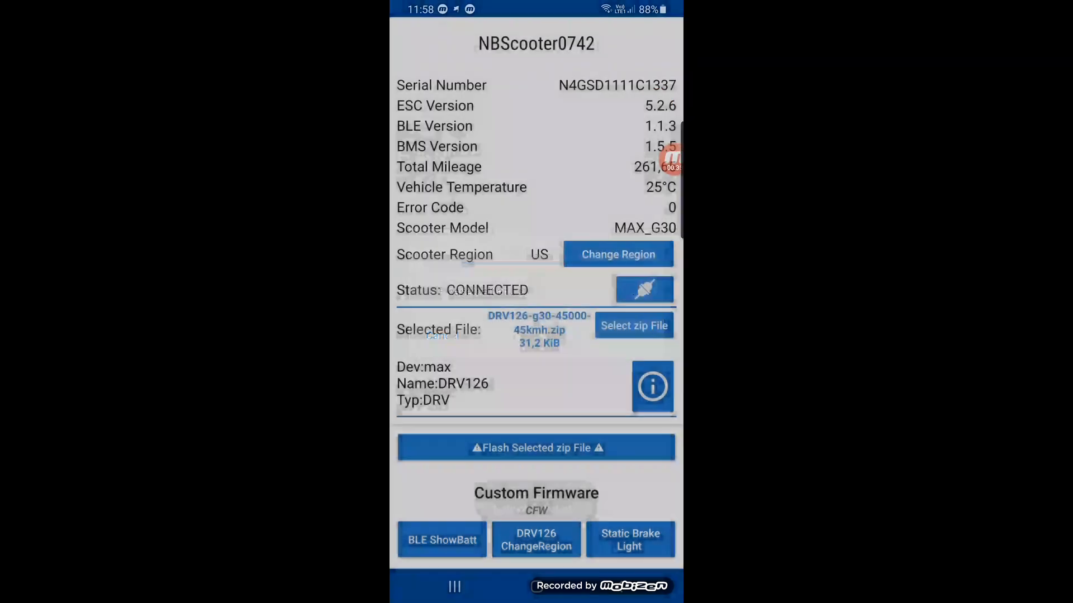
click(536, 448)
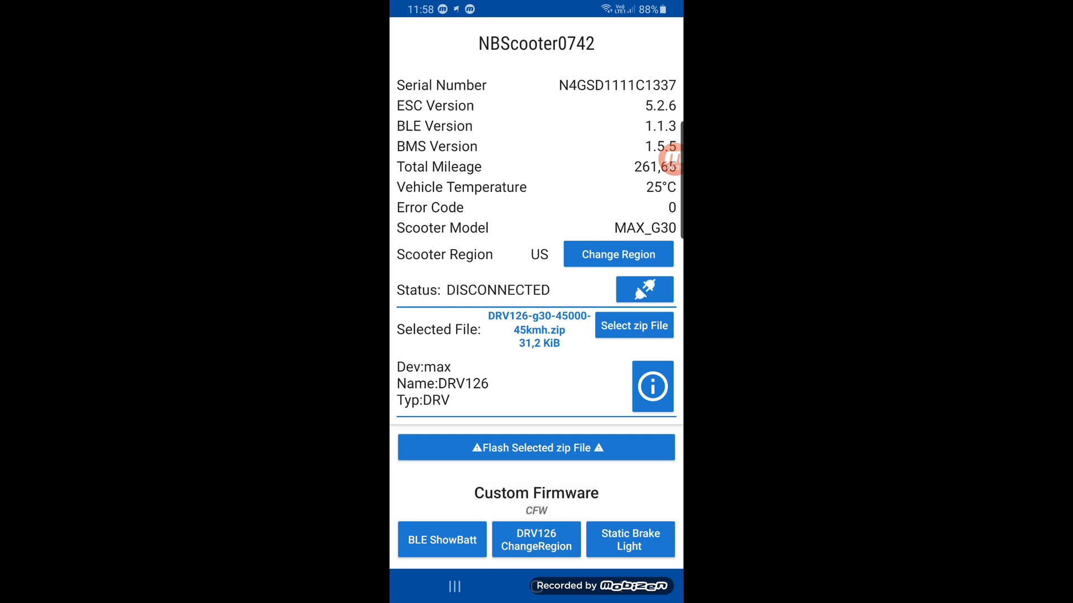
click(643, 289)
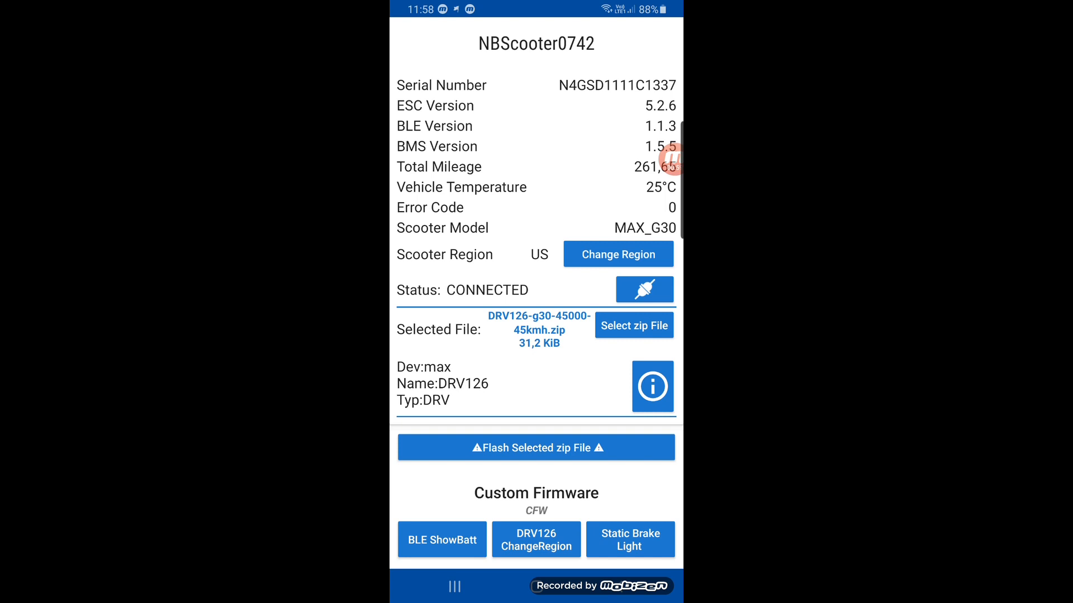
click(643, 289)
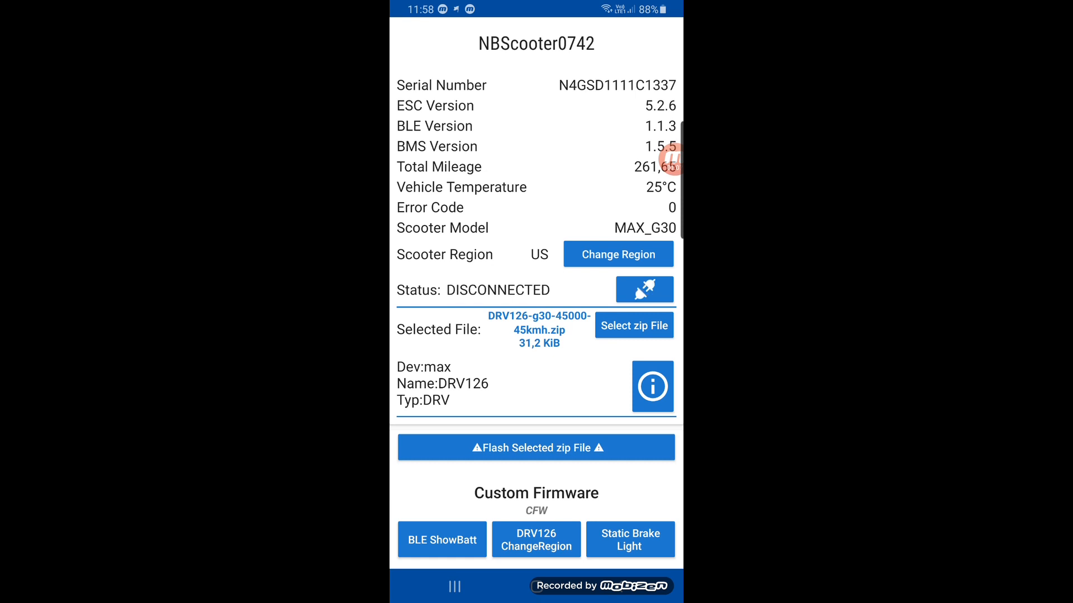